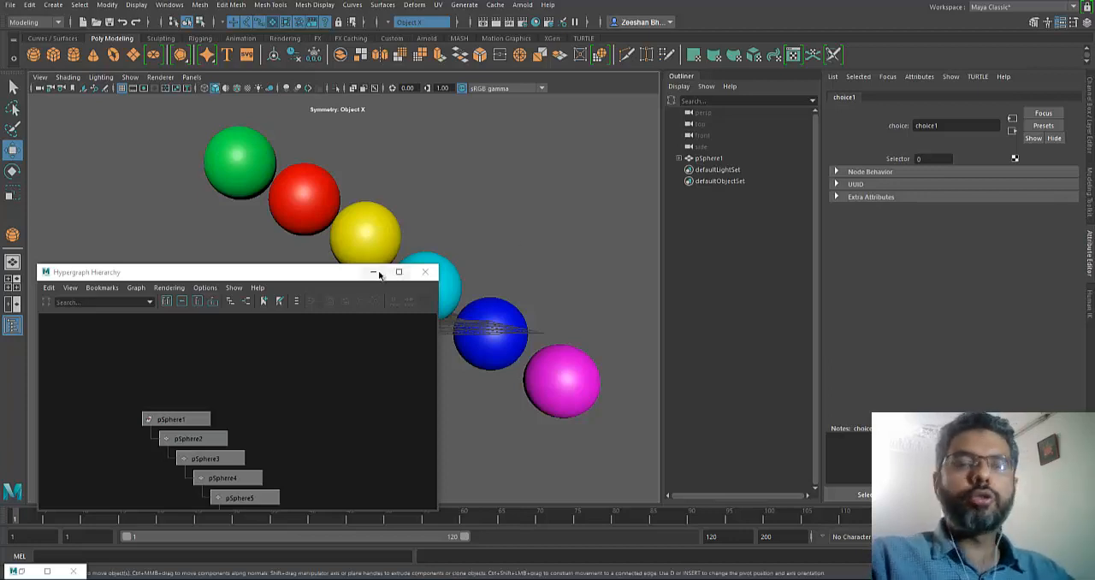
{"action": "mouse_move", "coordinate": [373, 272]}
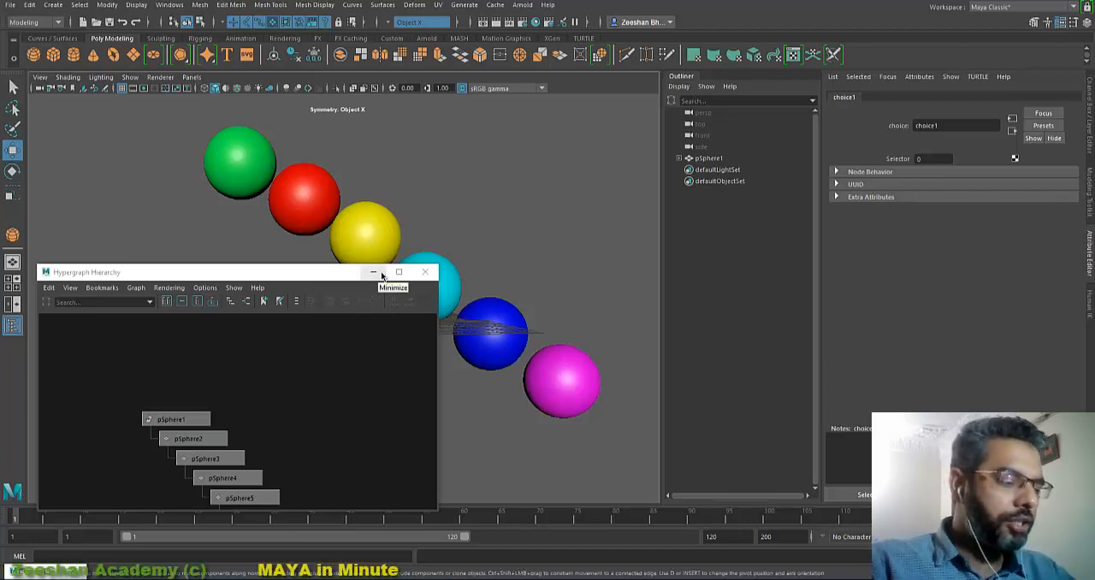
{"action": "mouse_move", "coordinate": [325, 329]}
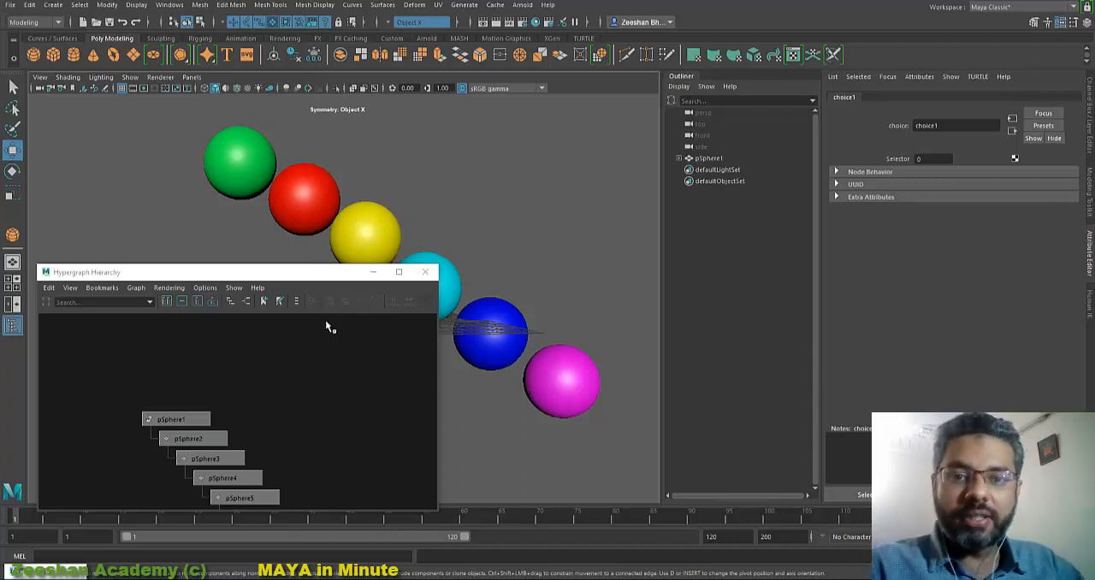
{"action": "mouse_move", "coordinate": [332, 190]}
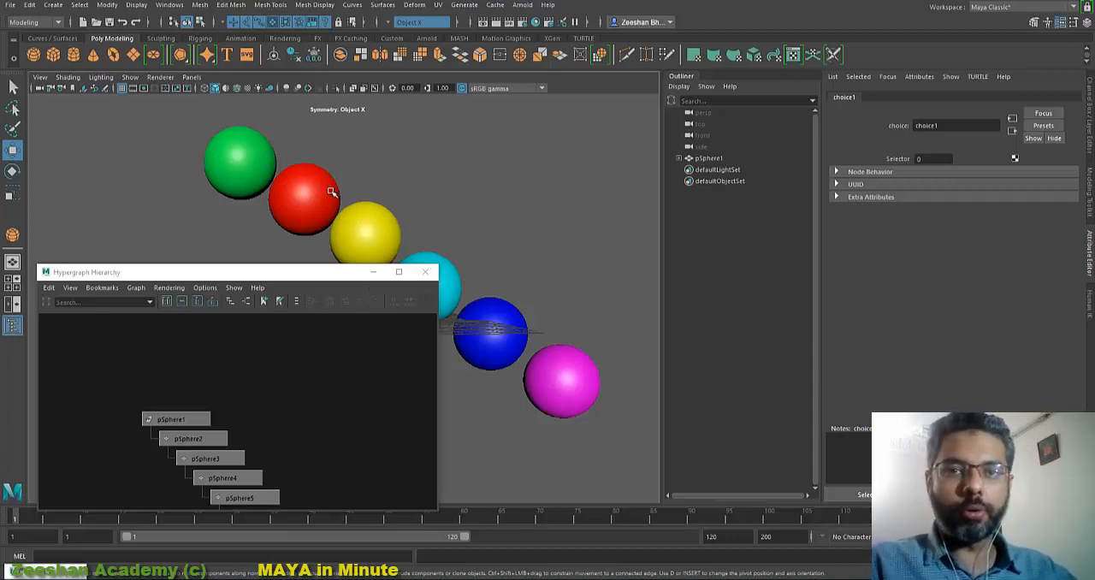
Select a sphere in the scene and pull the view back to show more spheres
{"action": "left_click", "coordinate": [561, 381]}
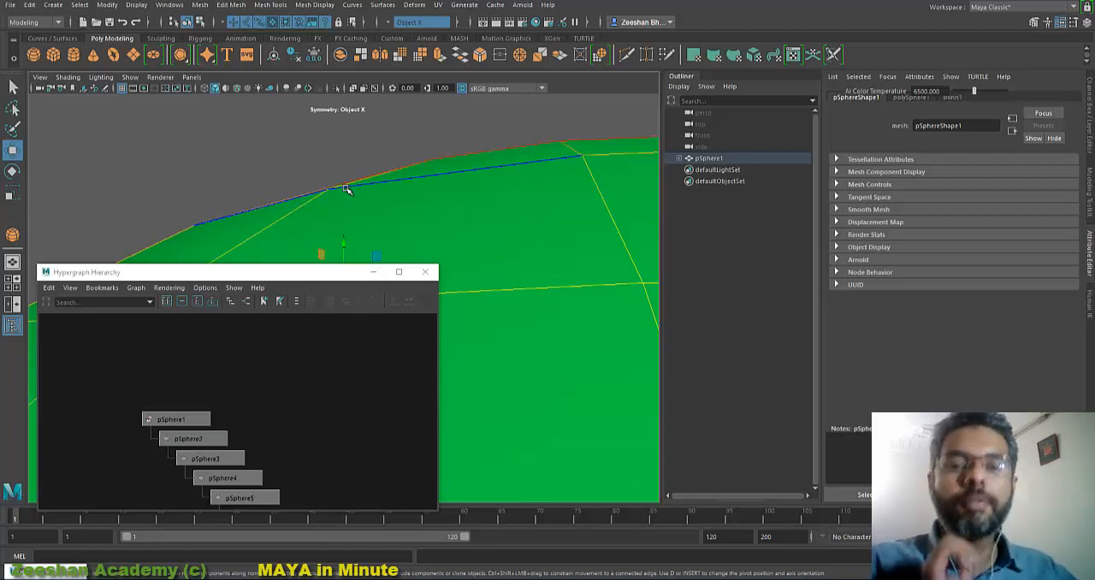
{"action": "mouse_move", "coordinate": [425, 195]}
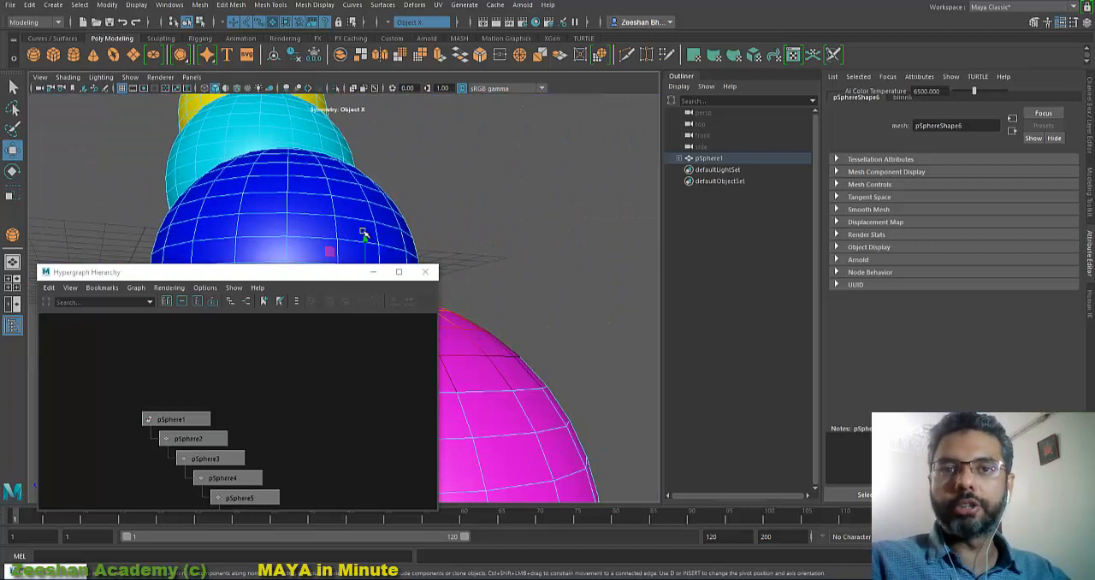
{"action": "left_click_drag", "start_coordinate": [342, 214], "coordinate": [299, 257]}
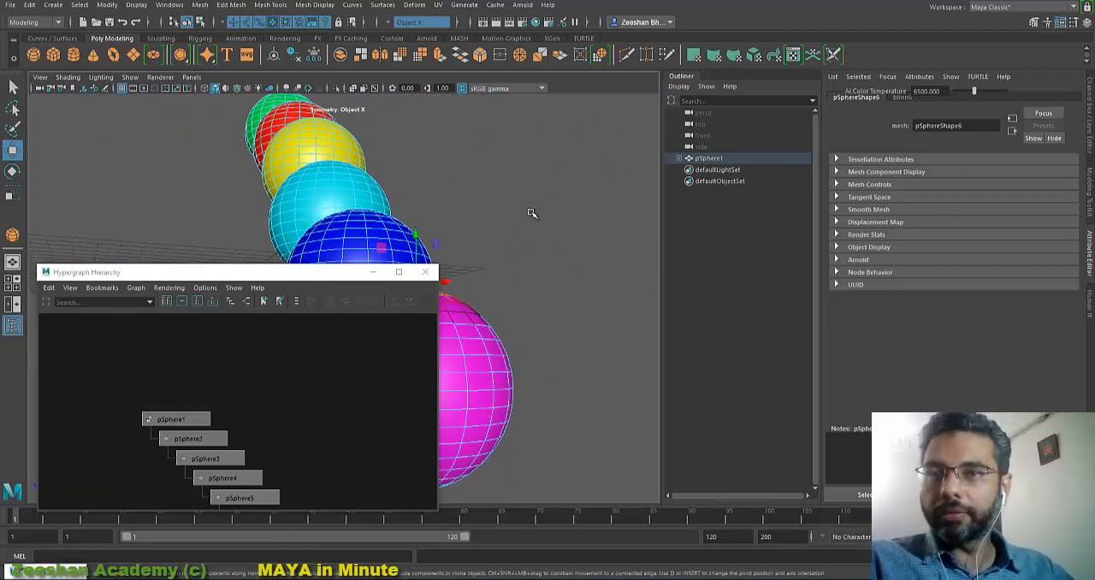
Select the magenta sphere, expand pSphere1's hierarchy and pick the nested fourth sphere
{"action": "left_click", "coordinate": [174, 418]}
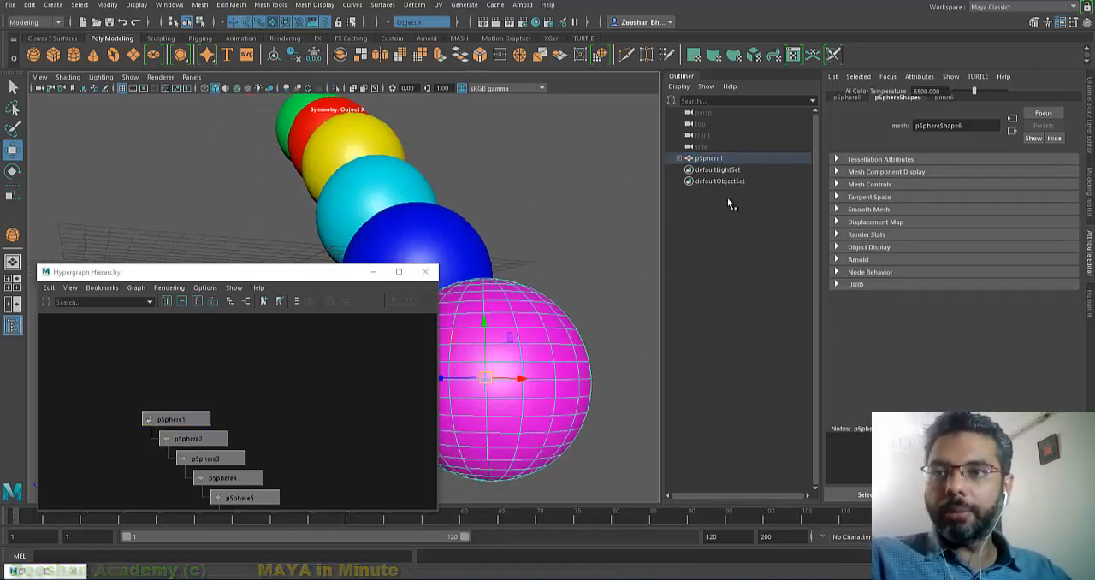
{"action": "left_click", "coordinate": [683, 157]}
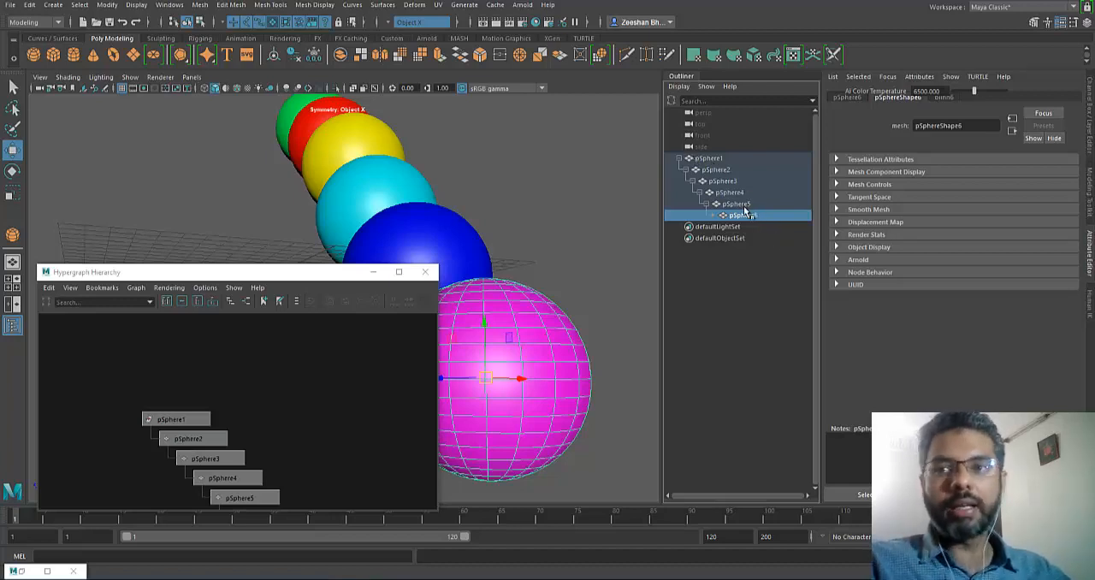
{"action": "left_click", "coordinate": [681, 157]}
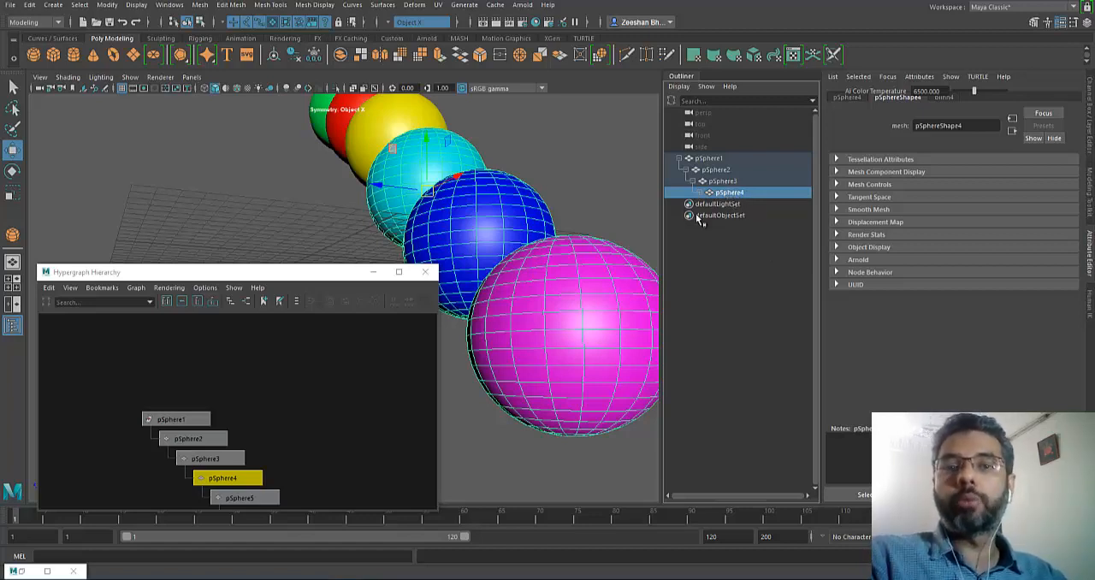
Bring up the Hypershade via Windows > Rendering Editors showing the sphere materials
{"action": "left_click_drag", "start_coordinate": [86, 272], "coordinate": [387, 183]}
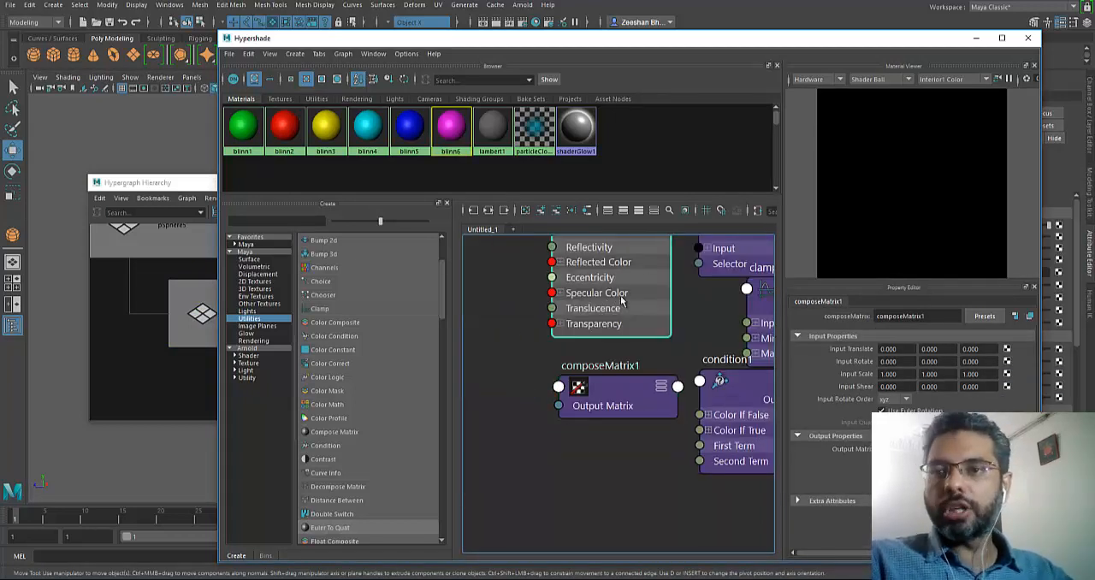
Select the red blinn2 material, browse the Utilities and Shading Groups lists, then return to Materials
{"action": "left_click", "coordinate": [325, 126]}
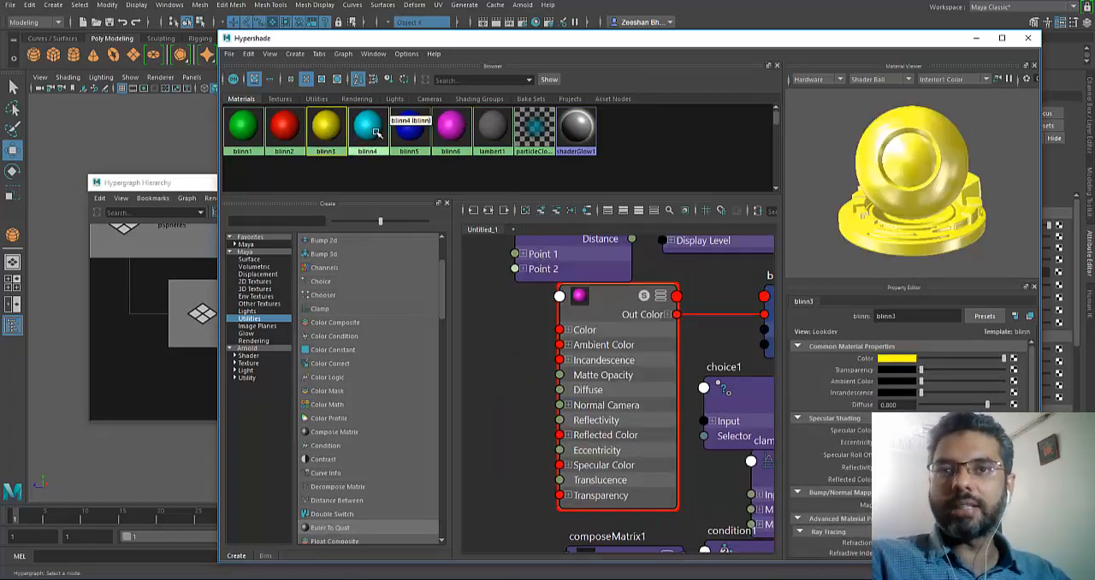
{"action": "left_click", "coordinate": [366, 127]}
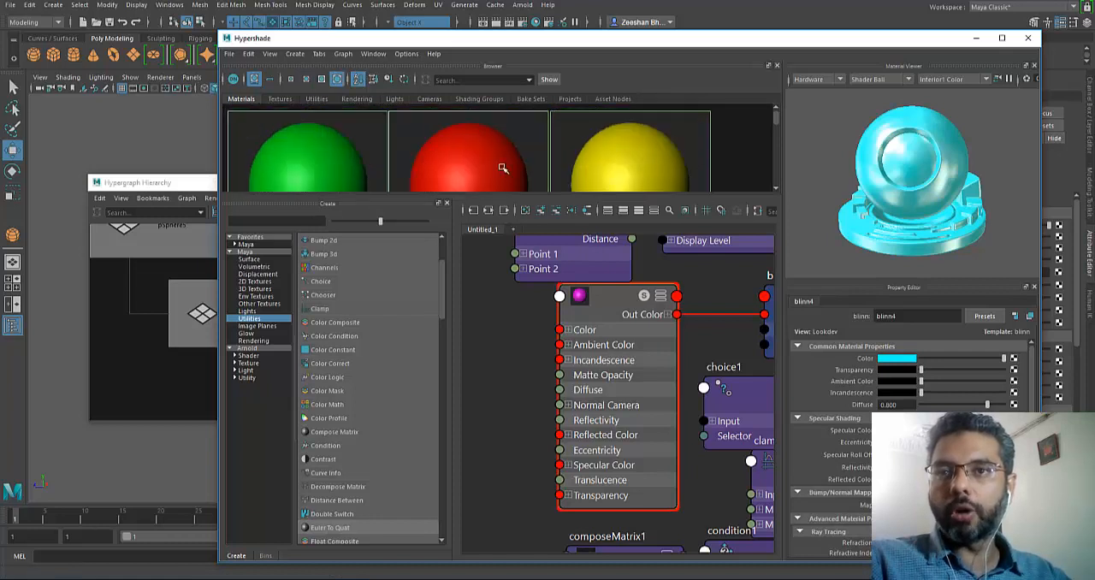
{"action": "left_click", "coordinate": [284, 128]}
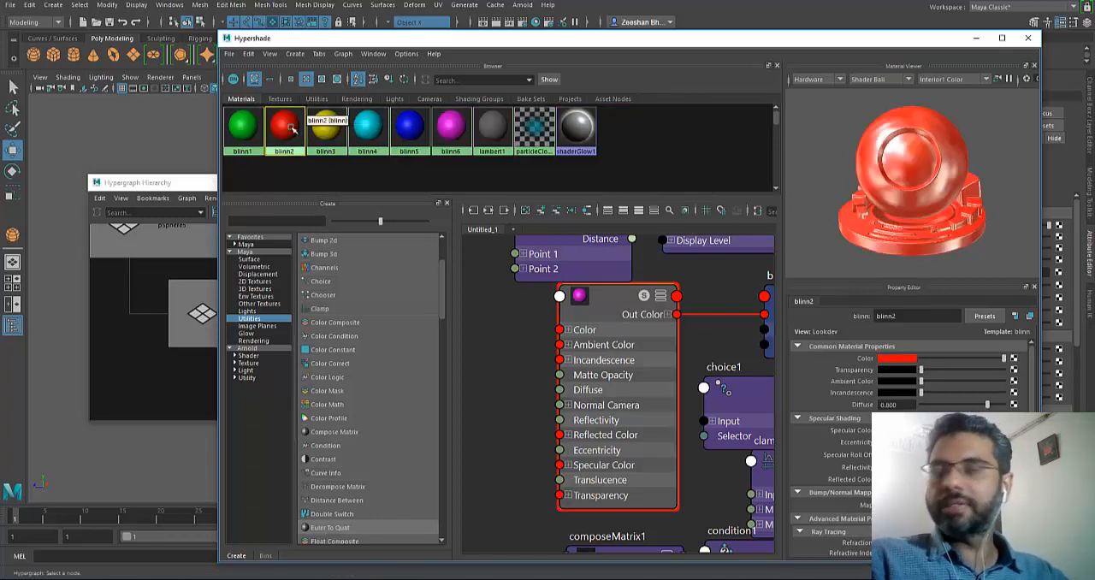
{"action": "left_click", "coordinate": [317, 99]}
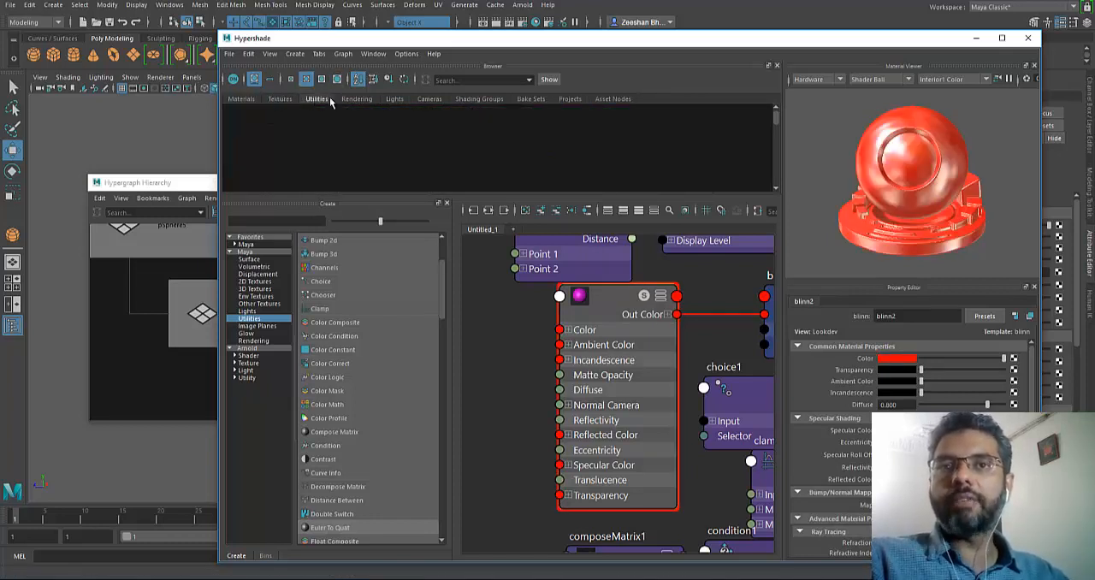
{"action": "left_click", "coordinate": [479, 99]}
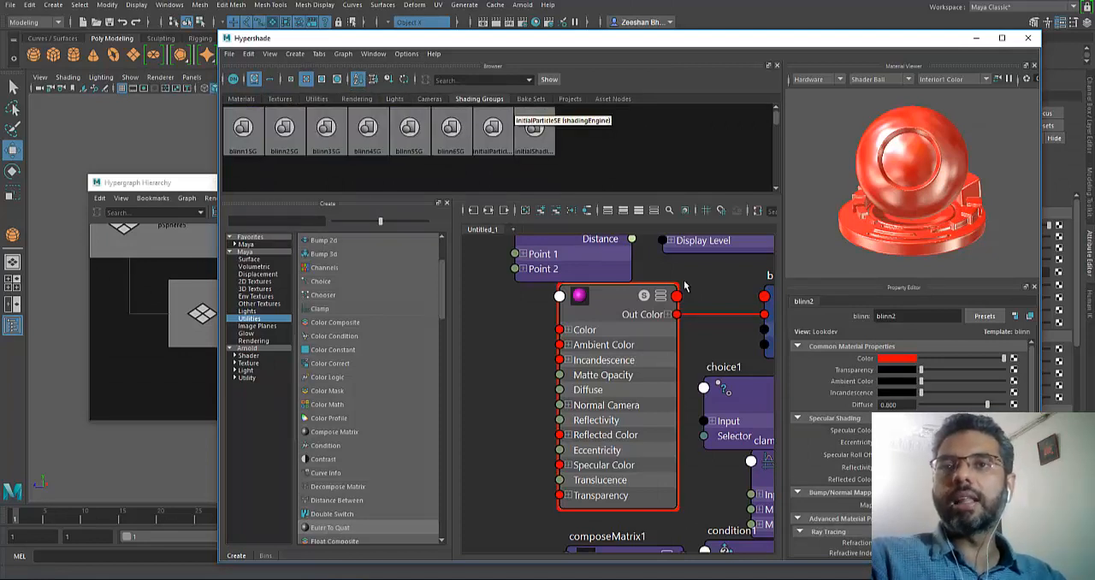
{"action": "left_click", "coordinate": [241, 100]}
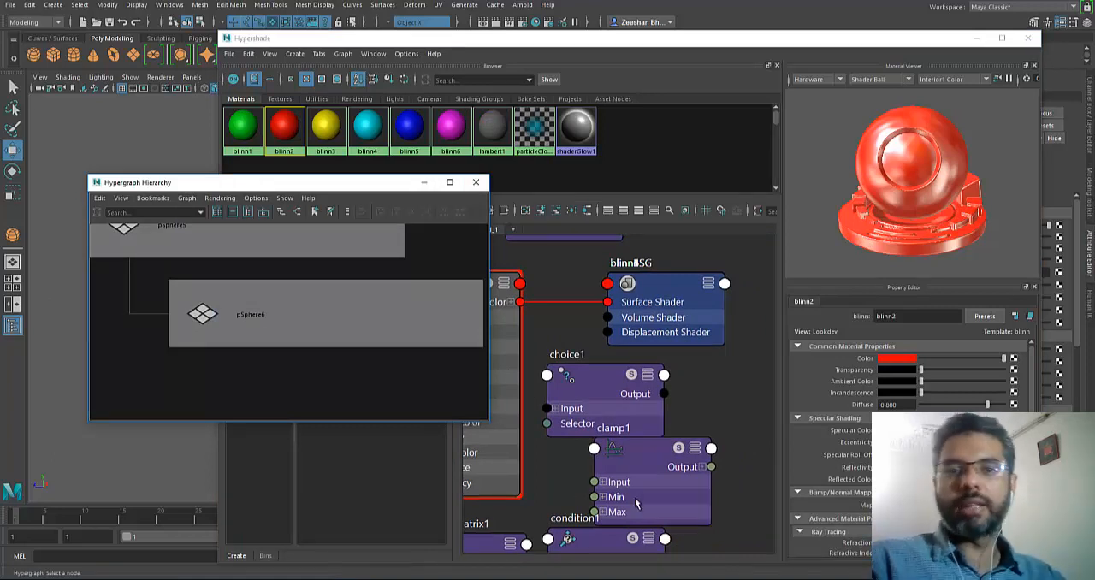
{"action": "mouse_move", "coordinate": [544, 503]}
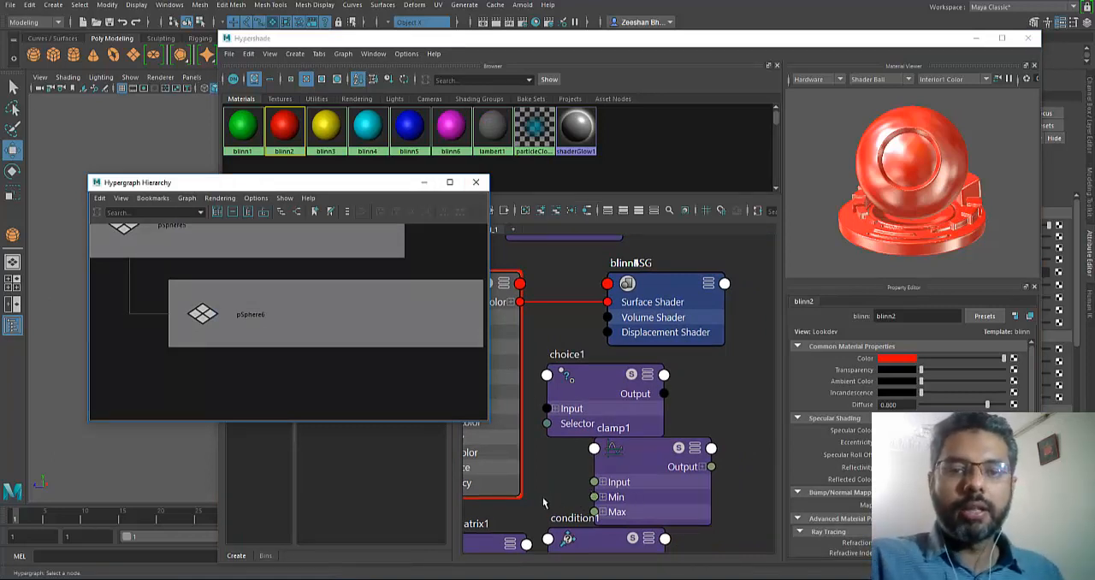